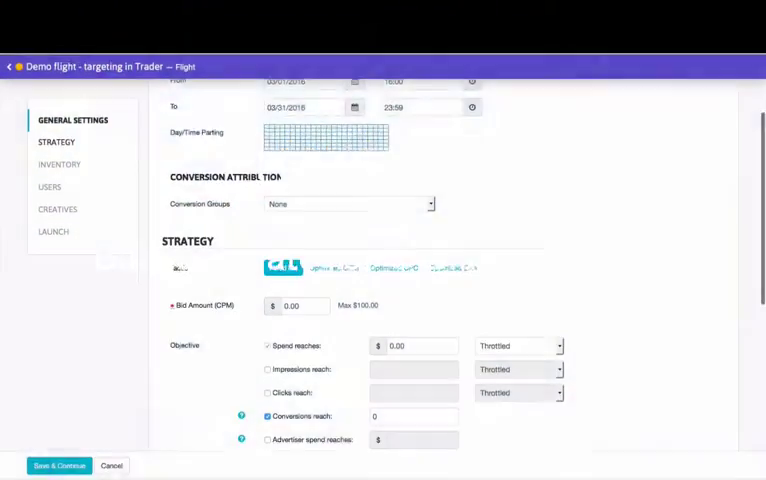
- Scroll the flight settings page until the Strategy section is in view
{"action": "scroll", "scroll_direction": "down", "scroll_amount": 3}
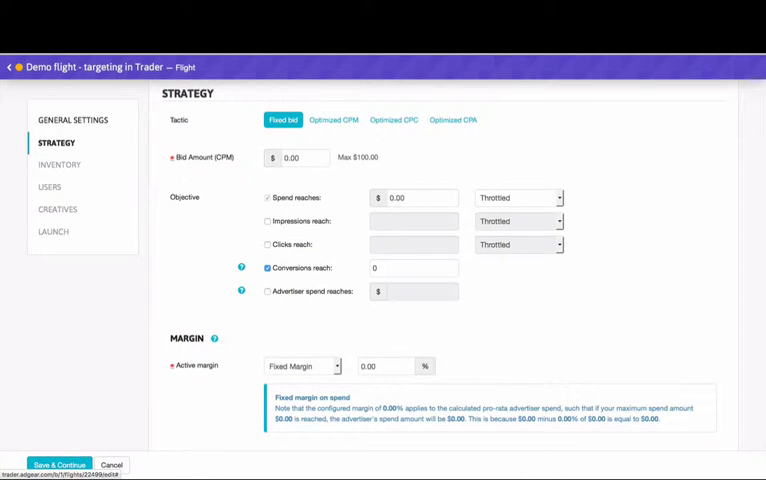
- Set a fixed CPM bid of 10 and a spend stop of 3,000
{"action": "type", "text": "10"}
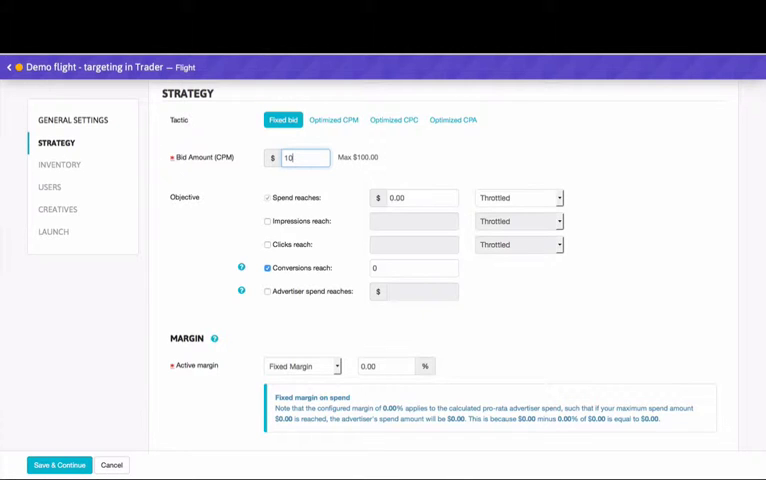
{"action": "left_click", "coordinate": [420, 196]}
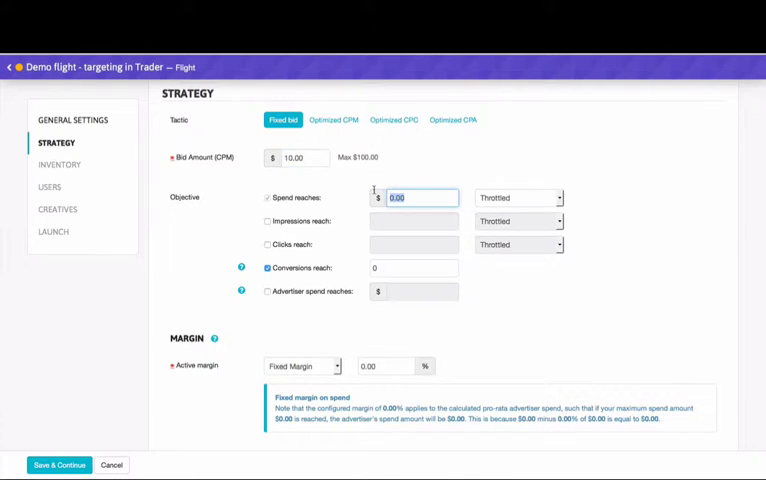
{"action": "type", "text": "3,000"}
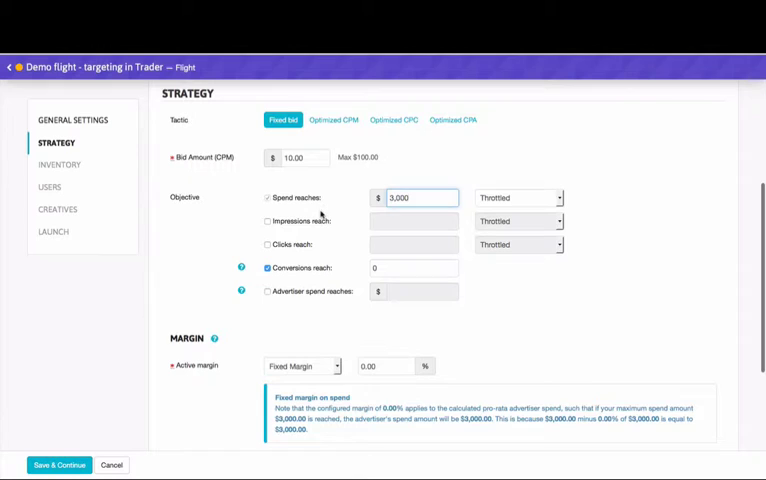
- Add an impressions stop of 300,000 with front-loaded pacing and drop the conversions stop
{"action": "left_click", "coordinate": [268, 220]}
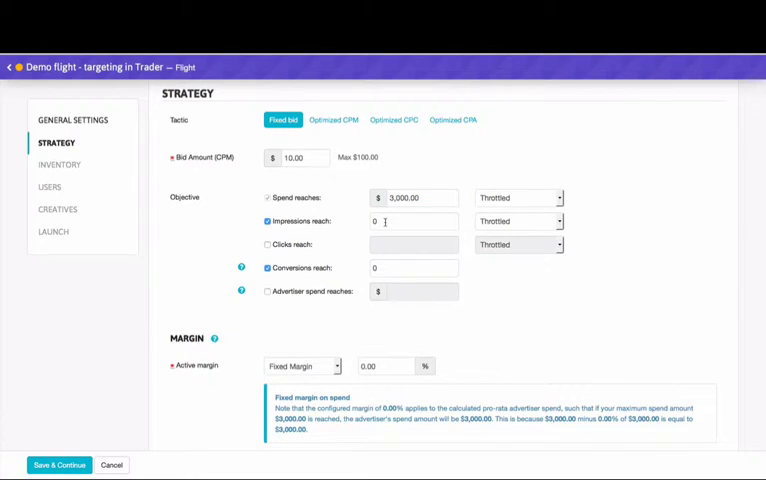
{"action": "type", "text": "300,000"}
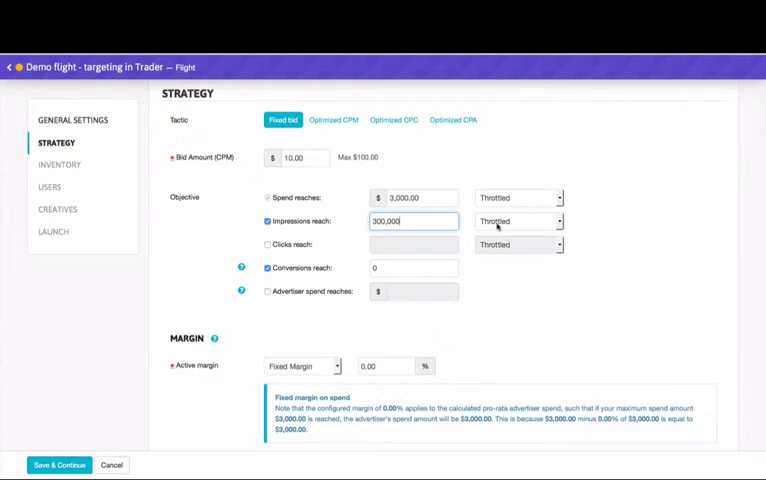
{"action": "left_click", "coordinate": [516, 220]}
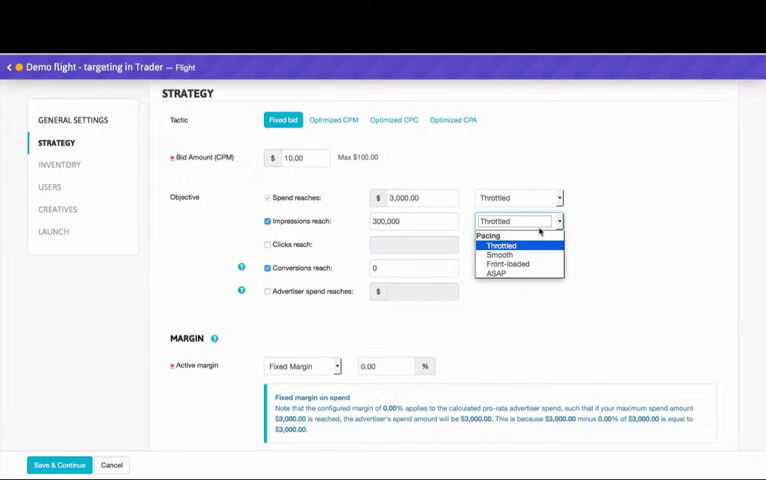
{"action": "left_click", "coordinate": [508, 264]}
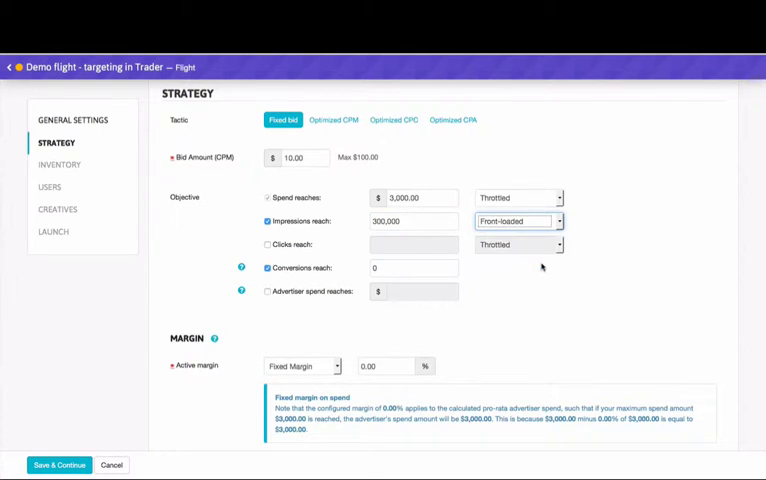
{"action": "left_click", "coordinate": [268, 268]}
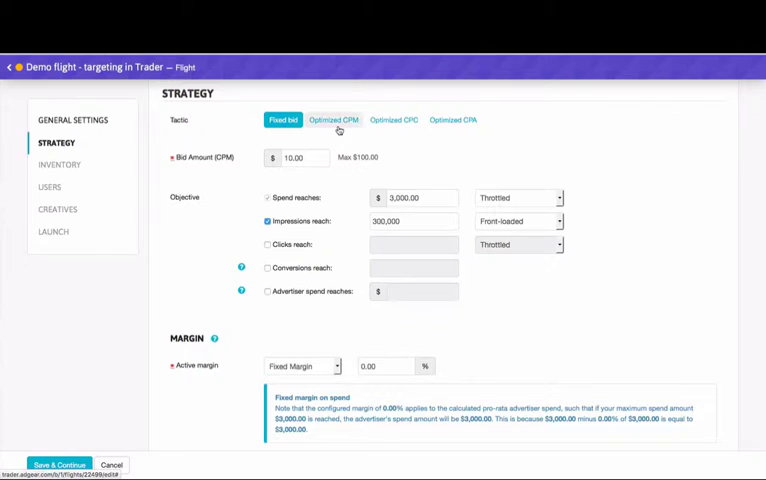
- Switch the tactic to Optimized CPA after previewing the CPM and CPC tactics
{"action": "left_click", "coordinate": [334, 120]}
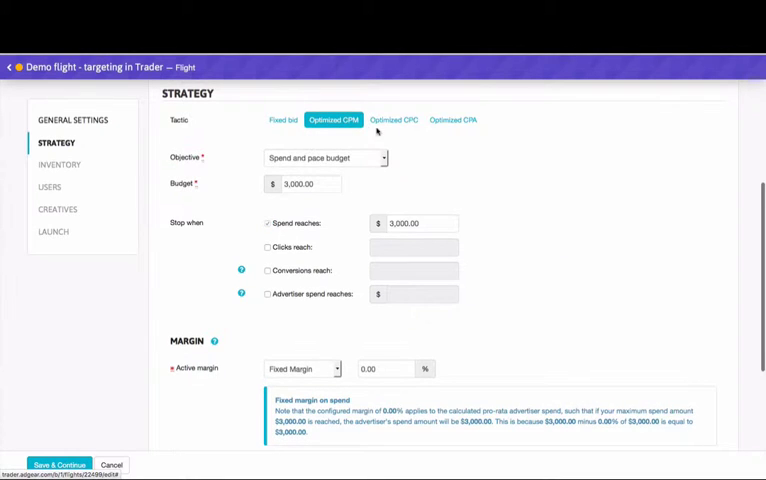
{"action": "left_click", "coordinate": [392, 120]}
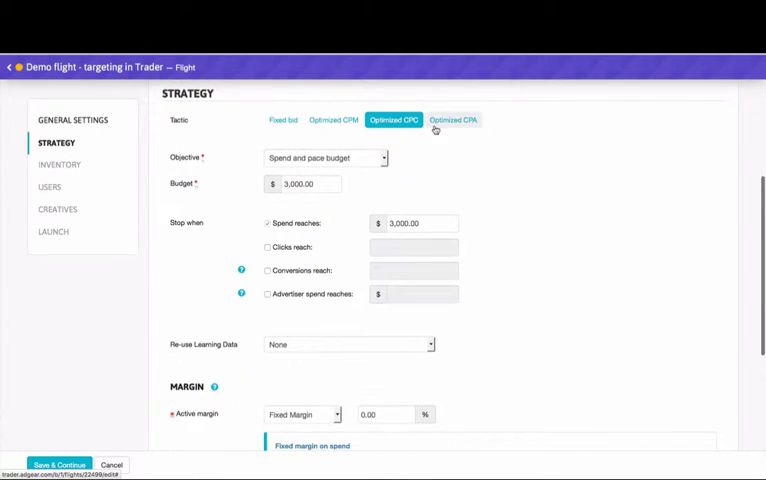
{"action": "left_click", "coordinate": [452, 120]}
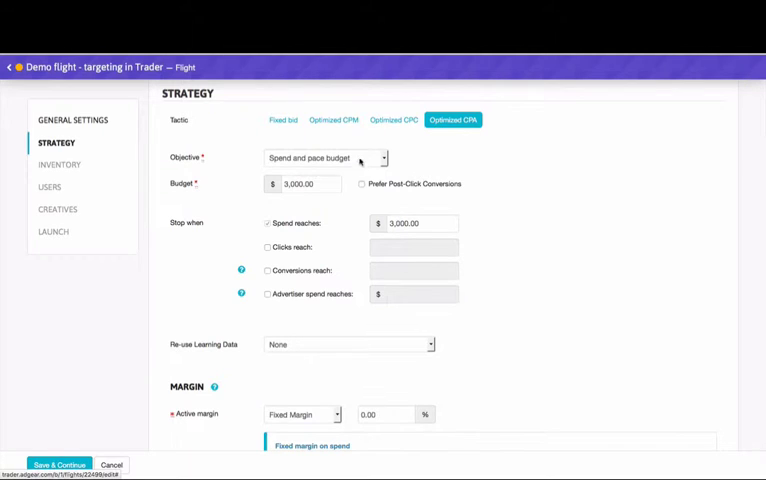
- Prefer post-click conversions and stop the flight at 150 conversions
{"action": "left_click", "coordinate": [360, 184]}
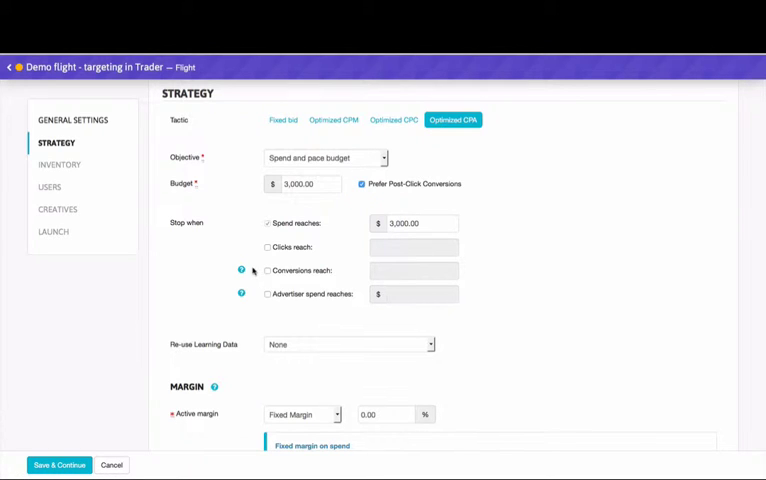
{"action": "left_click", "coordinate": [268, 270]}
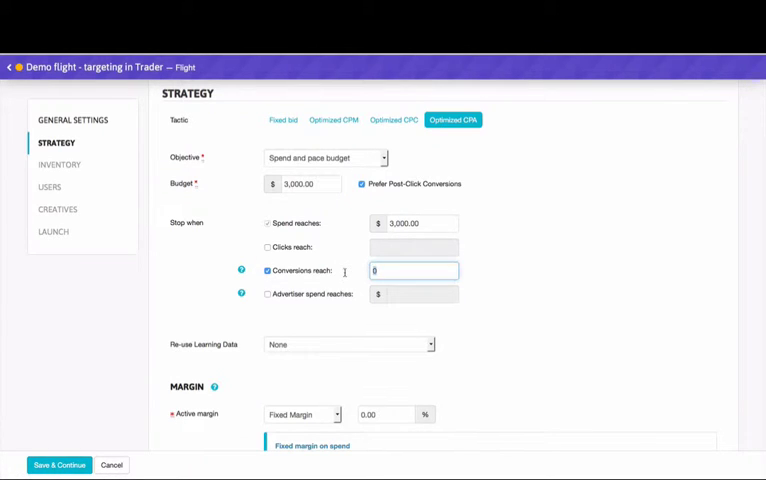
{"action": "type", "text": "150"}
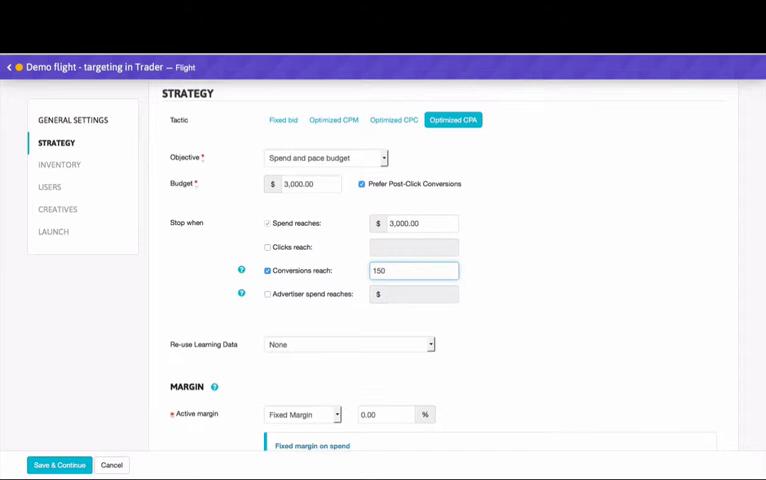
{"action": "mouse_move", "coordinate": [470, 192]}
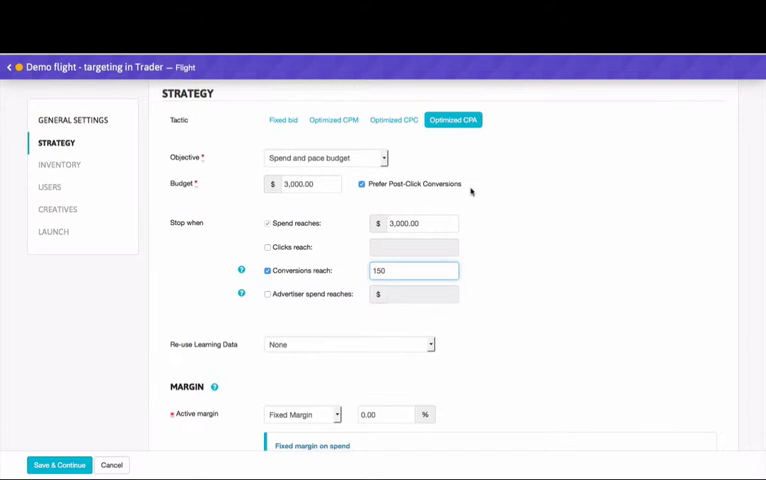
- Switch to Optimized CPC keeping the spend-and-pace-budget objective, stopping at 750 clicks
{"action": "left_click", "coordinate": [392, 120]}
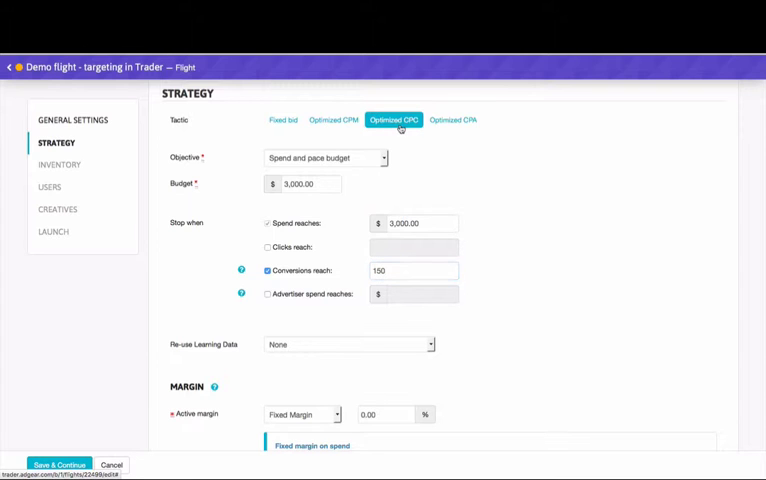
{"action": "left_click", "coordinate": [324, 156]}
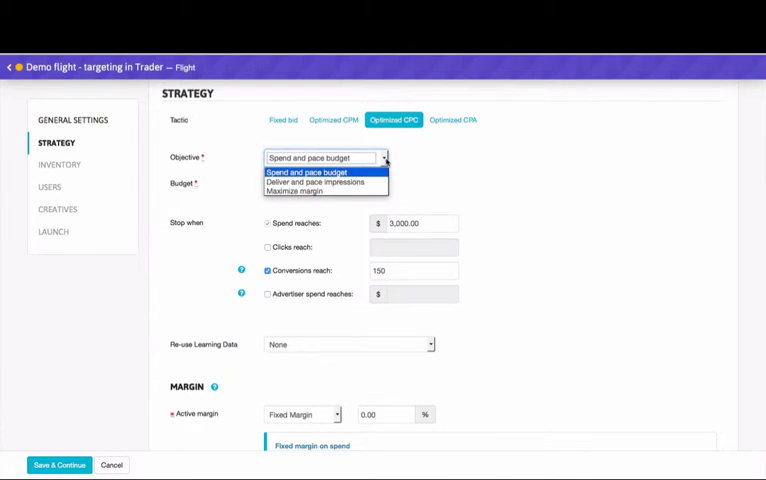
{"action": "left_click", "coordinate": [316, 172]}
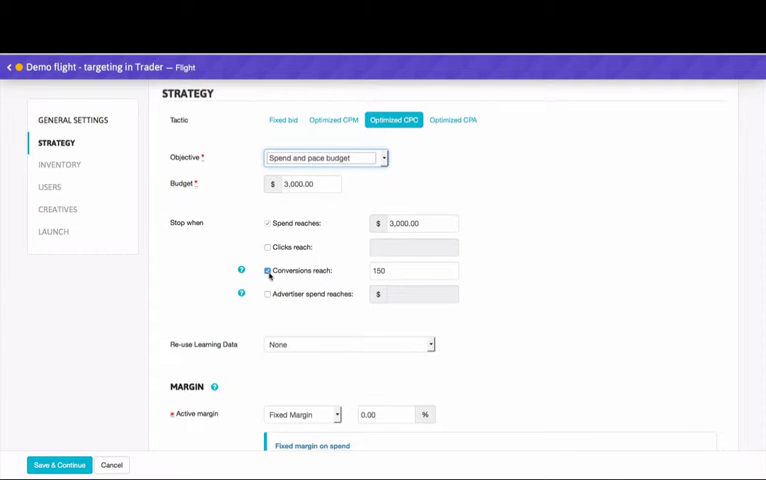
{"action": "left_click", "coordinate": [268, 246]}
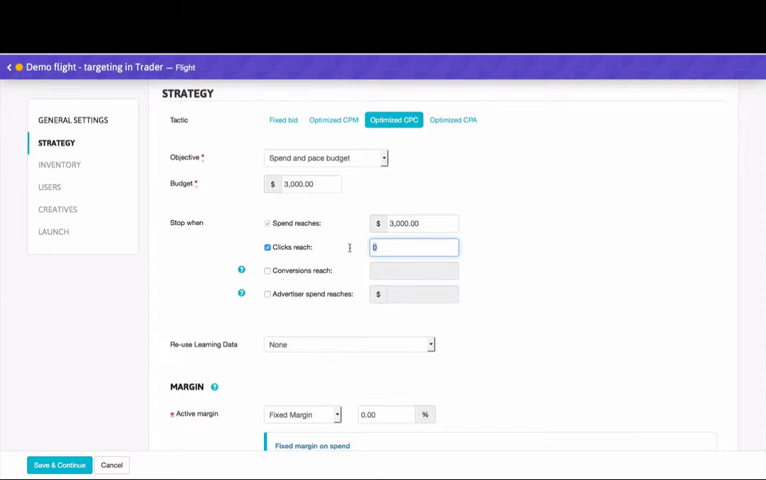
{"action": "type", "text": "750"}
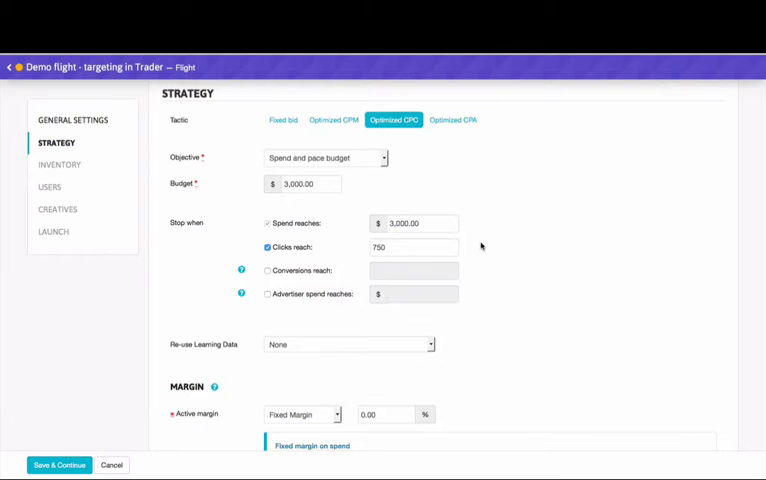
{"action": "mouse_move", "coordinate": [474, 322]}
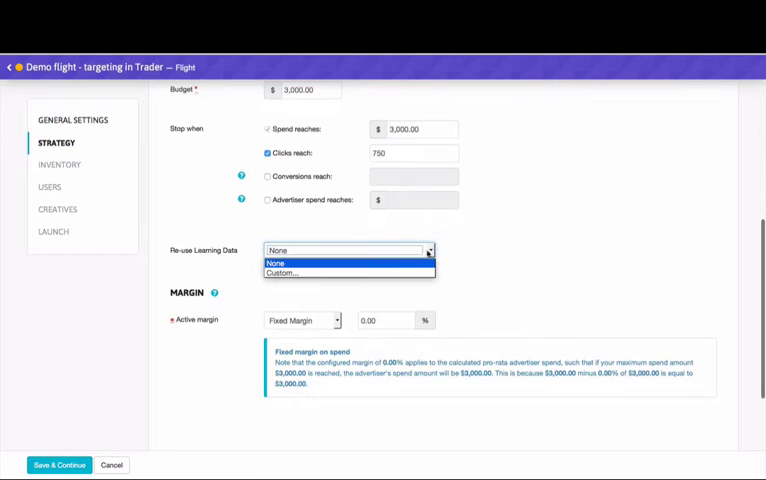
- Reuse custom learning data including the AdGear Trader US Canada probe campaign
{"action": "left_click", "coordinate": [284, 272]}
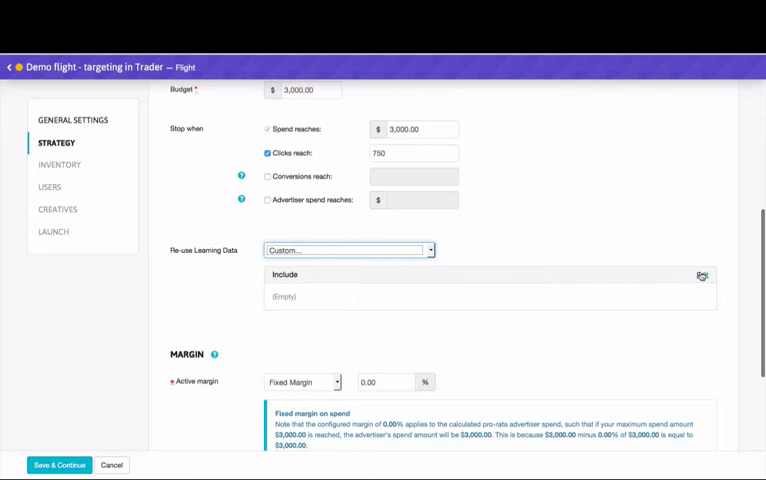
{"action": "left_click", "coordinate": [700, 276]}
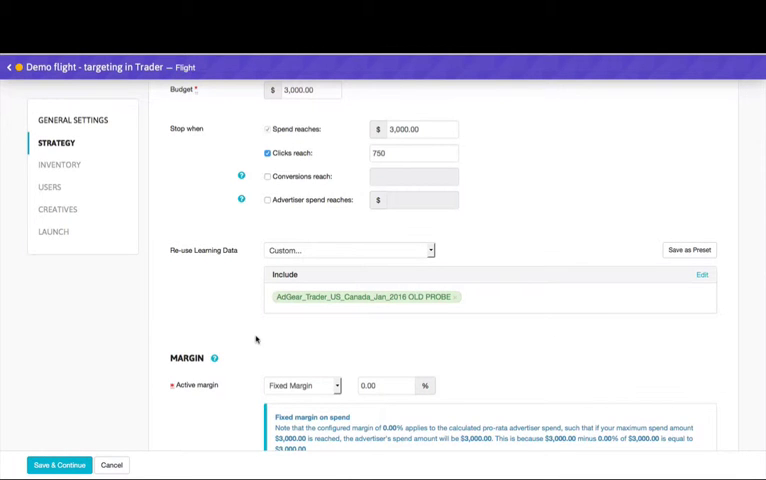
- Keep Fixed Margin as the active margin type and set it to 15.00% on spend
{"action": "scroll", "scroll_direction": "down", "scroll_amount": 3}
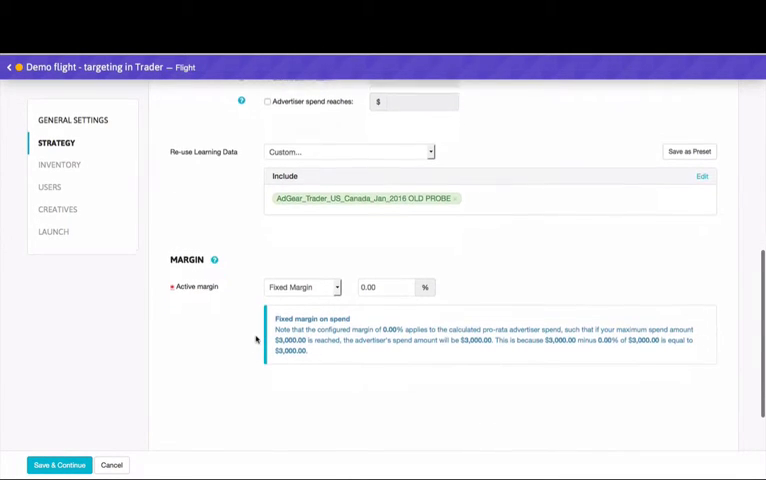
{"action": "scroll", "scroll_direction": "down", "scroll_amount": 3}
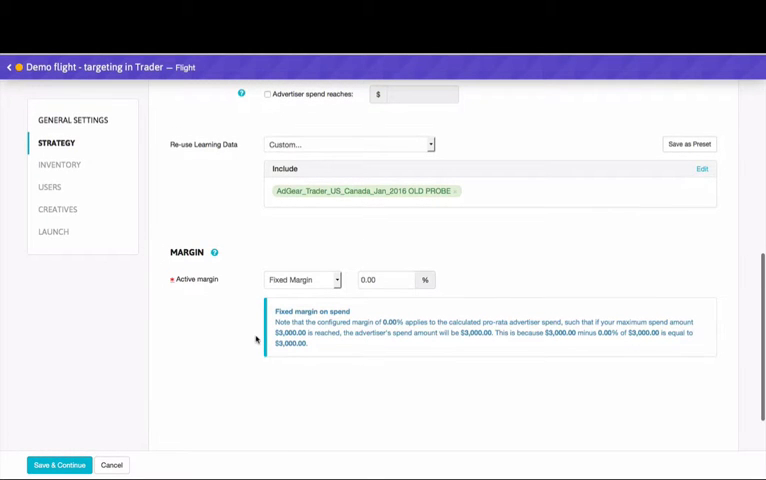
{"action": "left_click", "coordinate": [302, 280]}
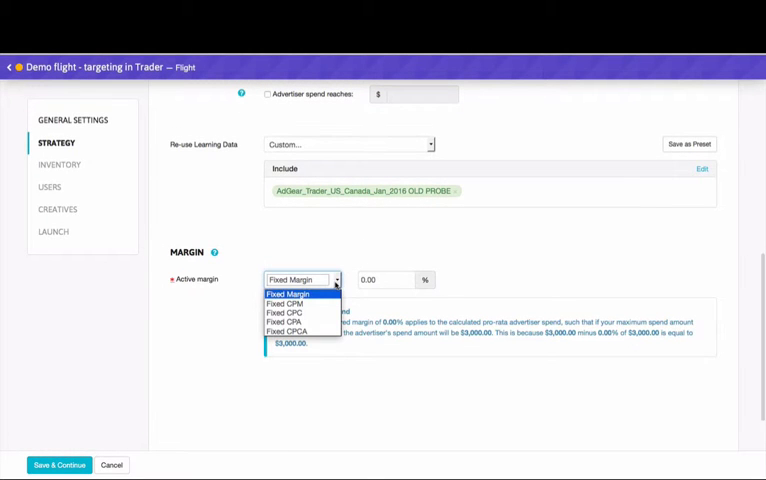
{"action": "mouse_move", "coordinate": [284, 312]}
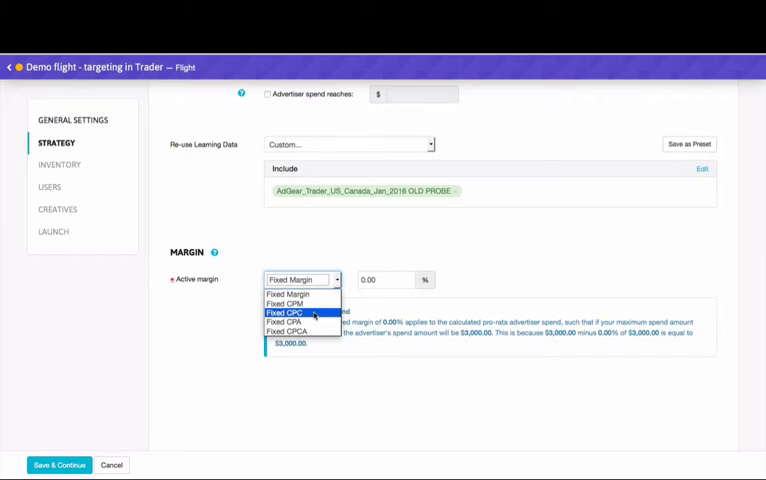
{"action": "mouse_move", "coordinate": [300, 332]}
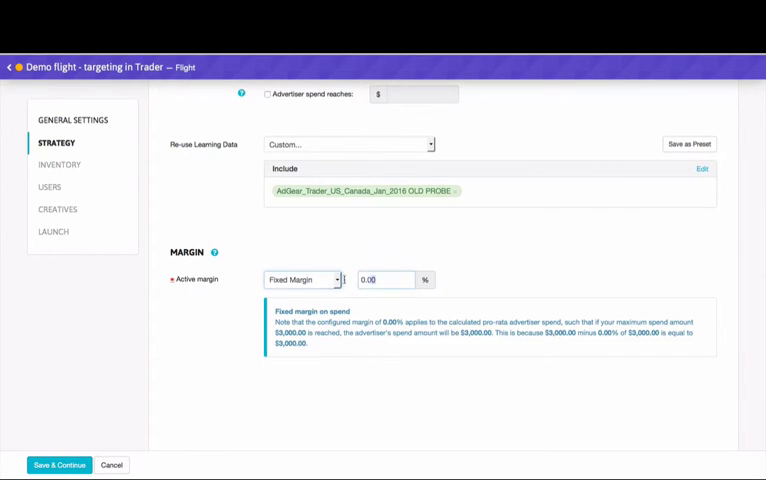
{"action": "type", "text": "15.00"}
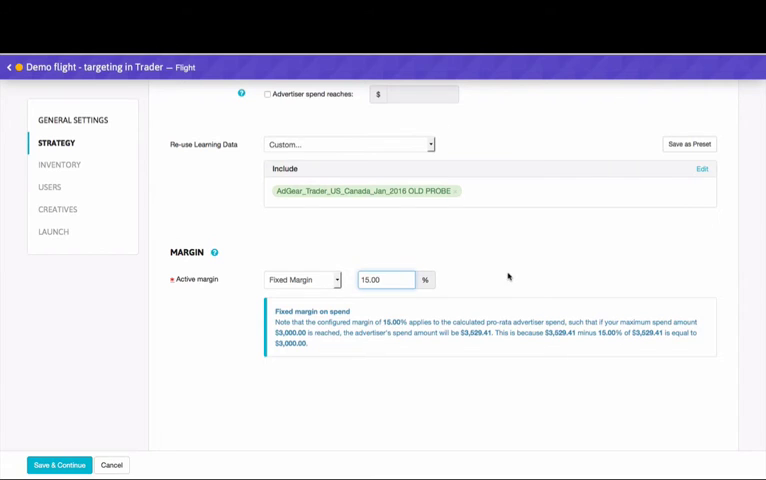